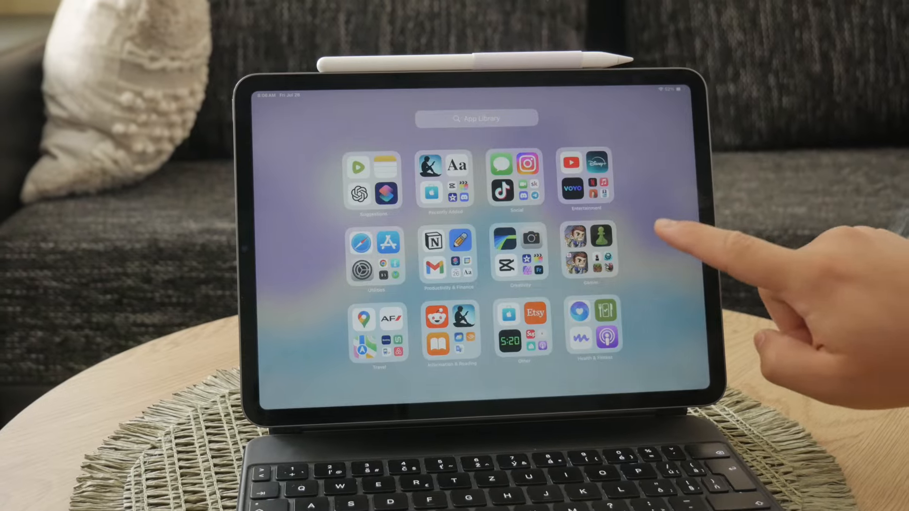
Search the App Store for 'good' and open the Goodnotes 6 listing
type("Goo")
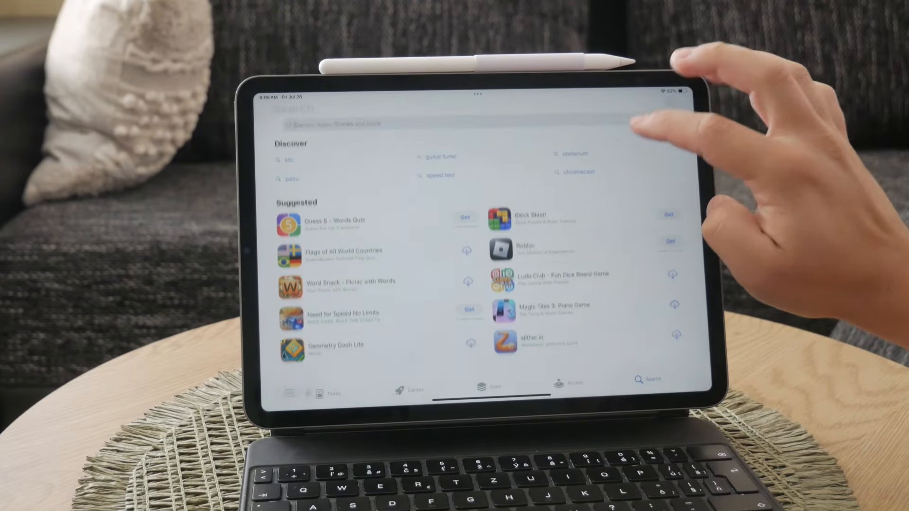
type("good")
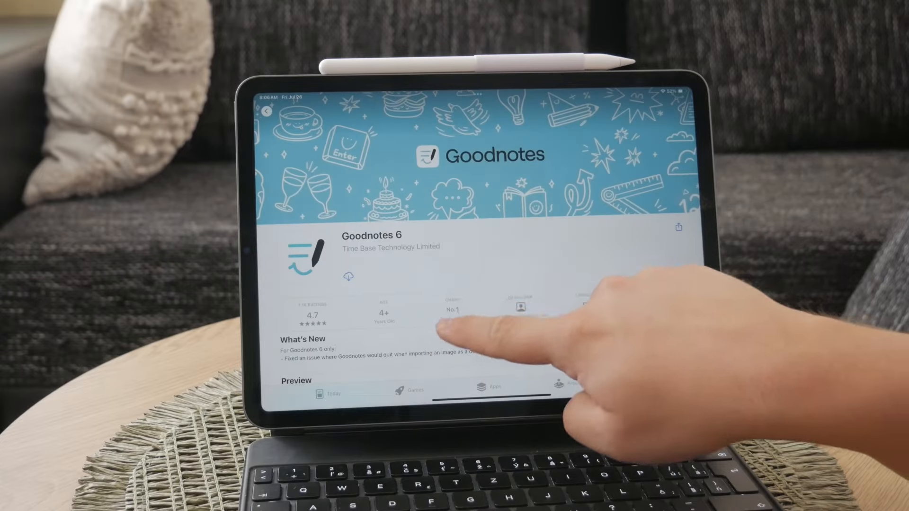
Enlarge the Goodnotes 6 preview screenshots and swipe through the gallery
scroll("down", 3)
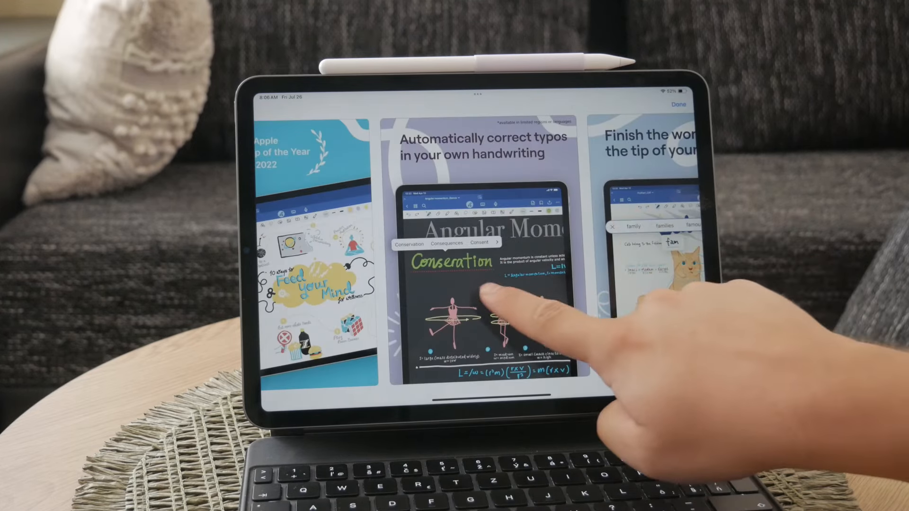
scroll("left", 3)
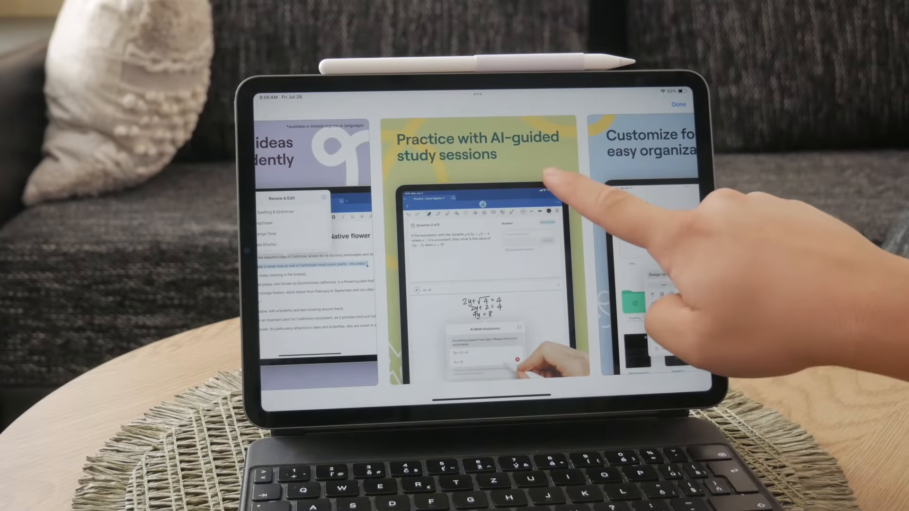
scroll("left", 3)
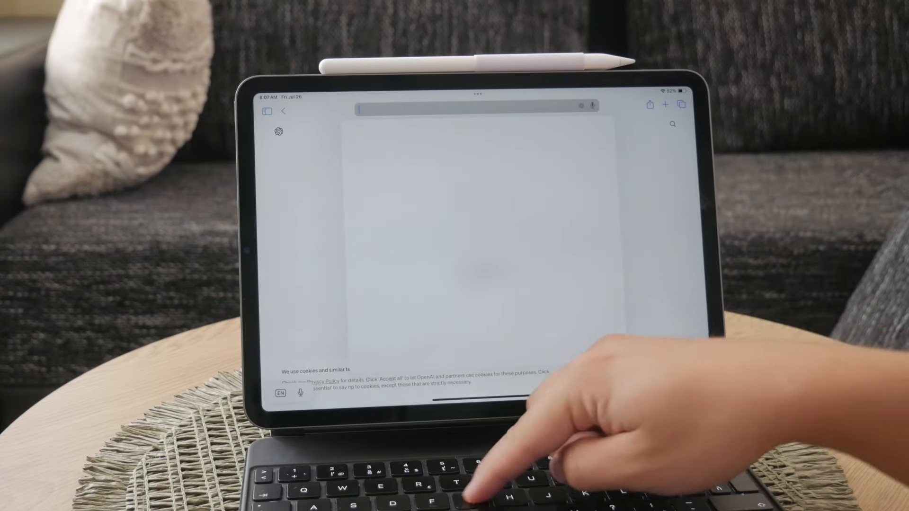
Run a Google search for 'goodnotes 5 ai' from the Safari address bar
type("goodno")
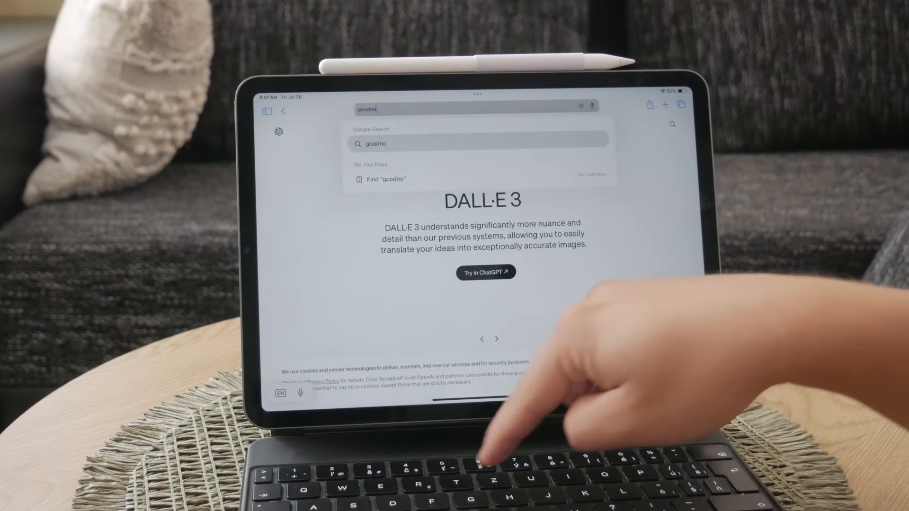
type("tes 5 ai")
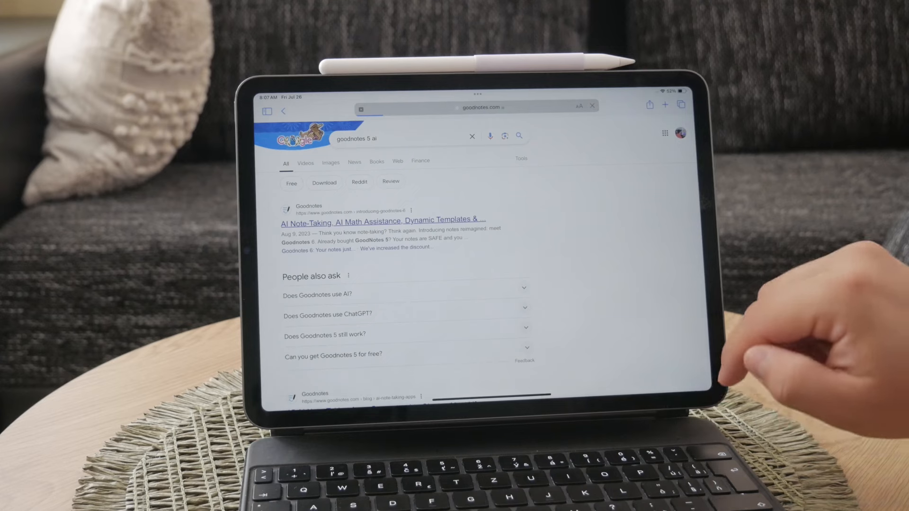
Open the goodnotes.com upgrade article and read through the Goodnotes 6 upgrade steps
left_click(383, 220)
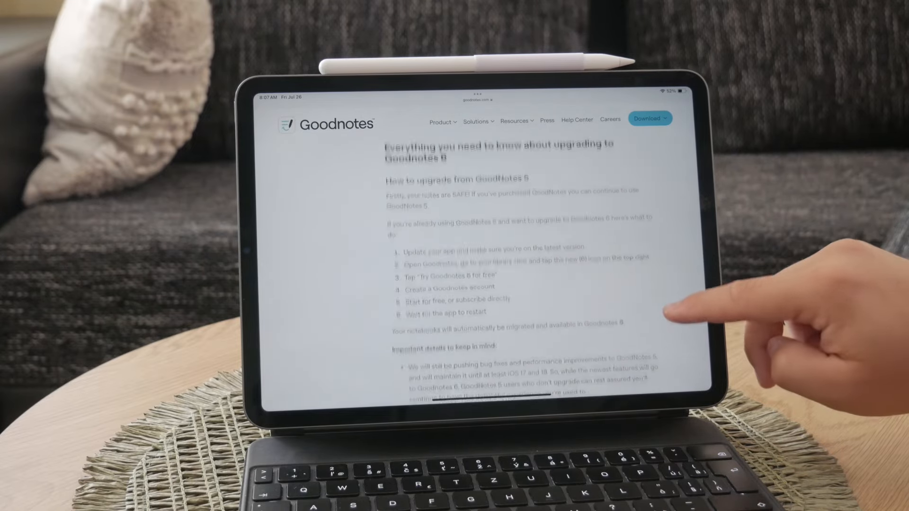
scroll("down", 3)
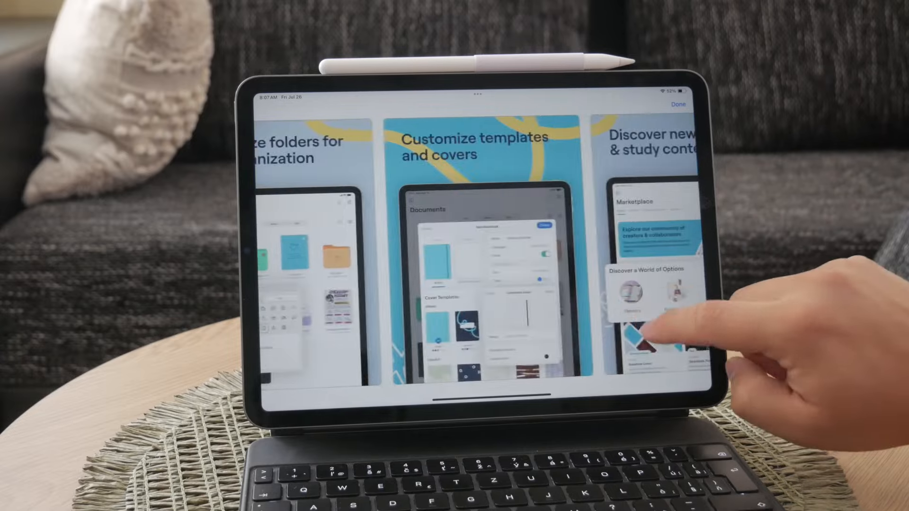
View the Marketplace screenshot, close it, and scroll to the iPhone and iPad gallery
scroll("left", 3)
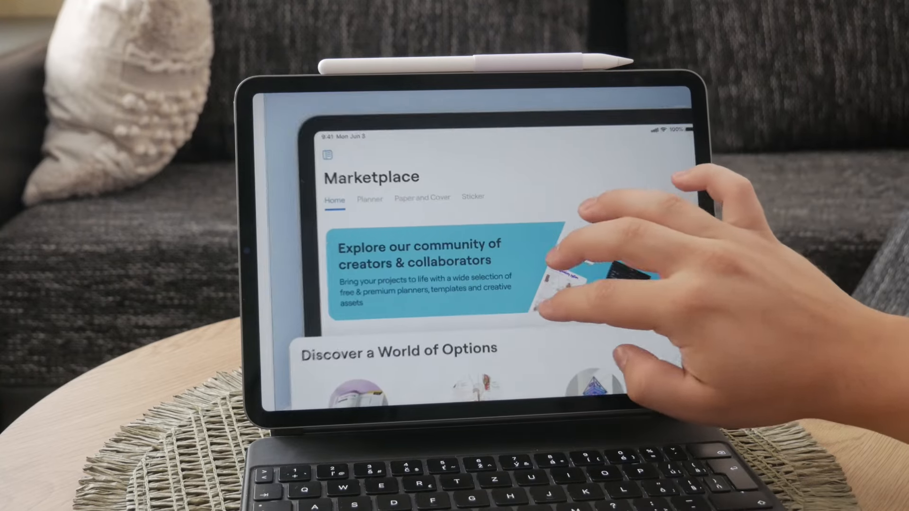
scroll("down", 3)
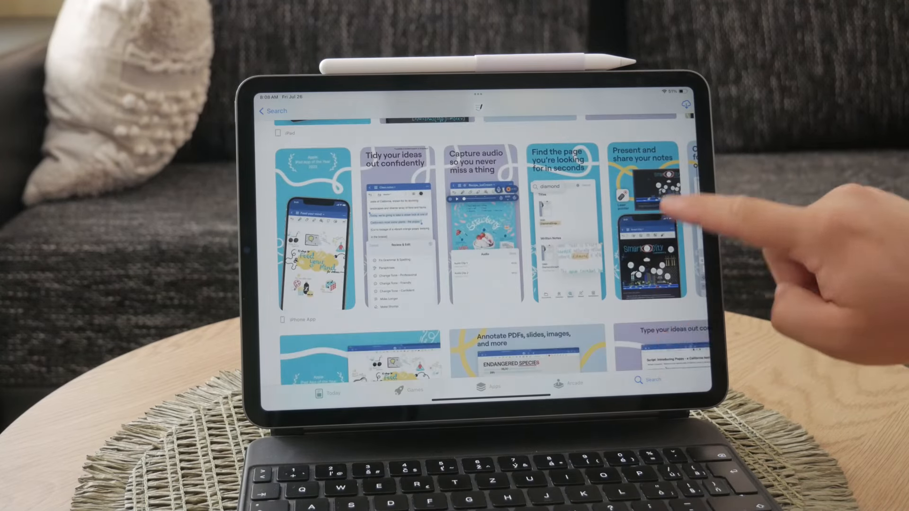
Scroll the upgrade article to 'Try Goodnotes 6 today', then back to 'How much does Goodnotes 6 cost?'
scroll("down", 3)
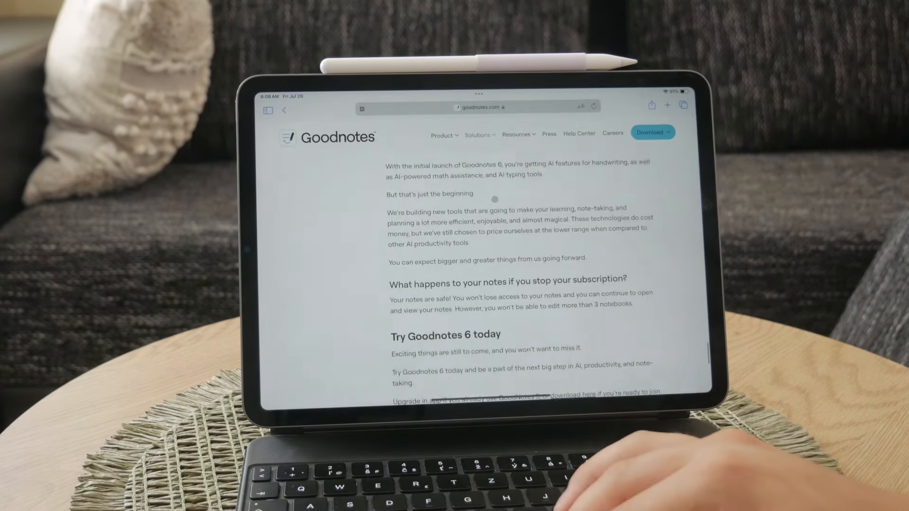
scroll("down", 3)
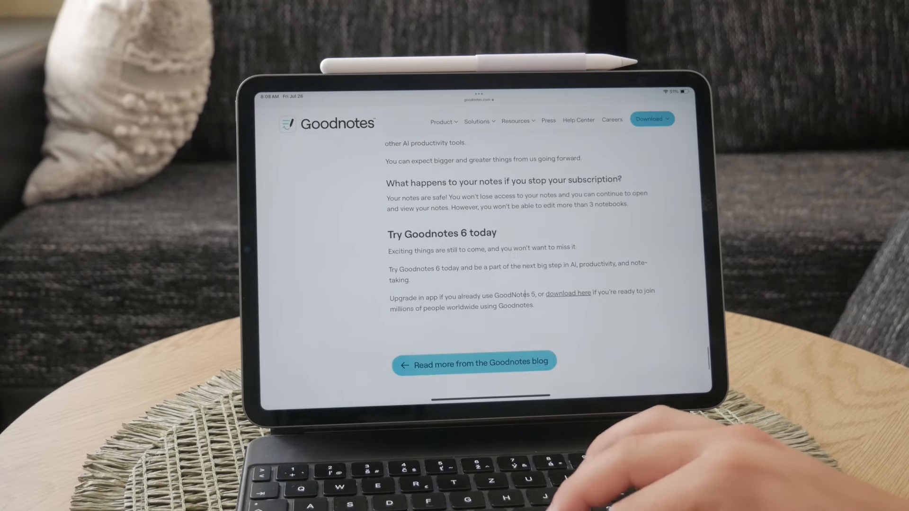
scroll("up", 3)
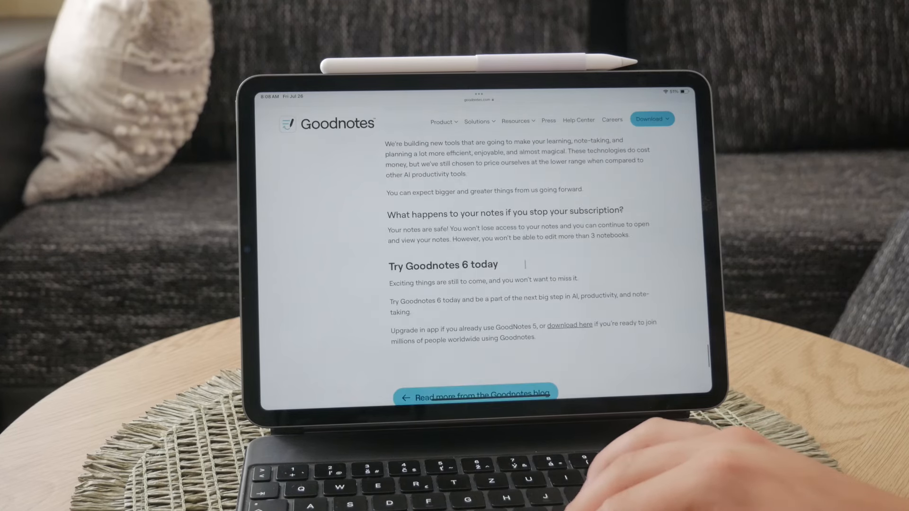
scroll("up", 3)
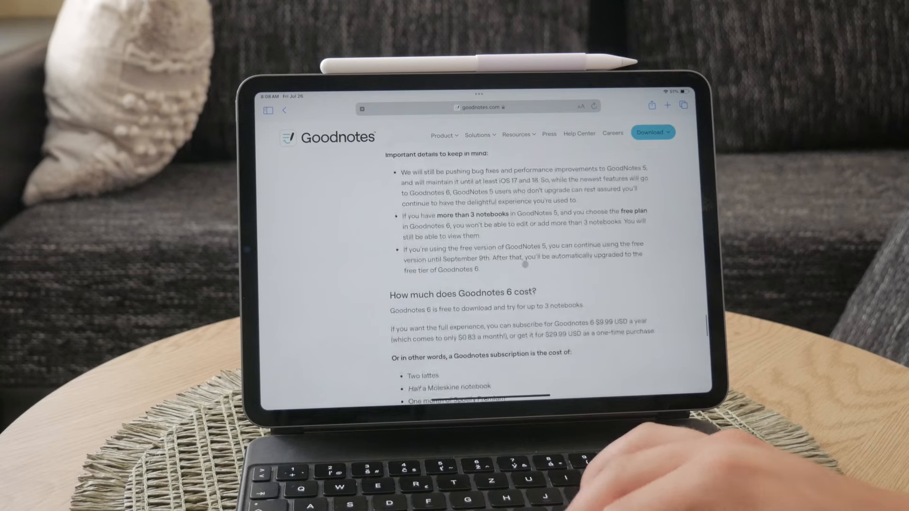